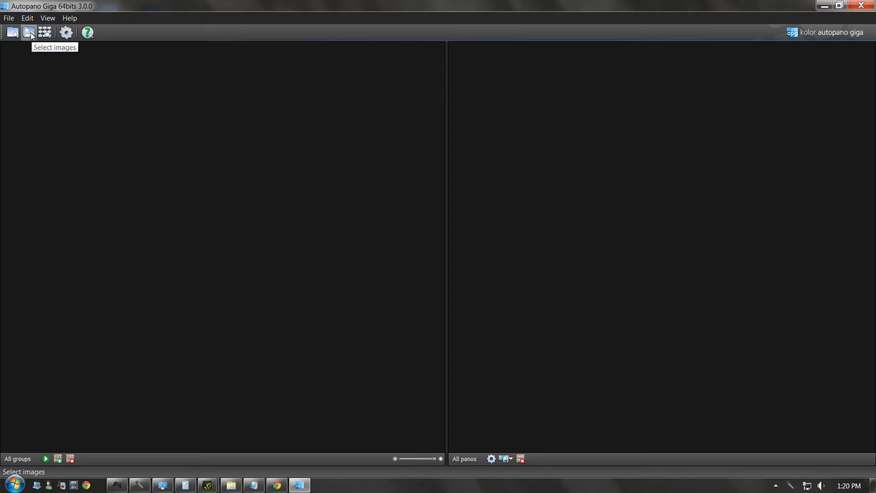
Step: Import screenshots 2015-05-12_00001 to 00068 from the screenshots folder as a new image group
click(29, 32)
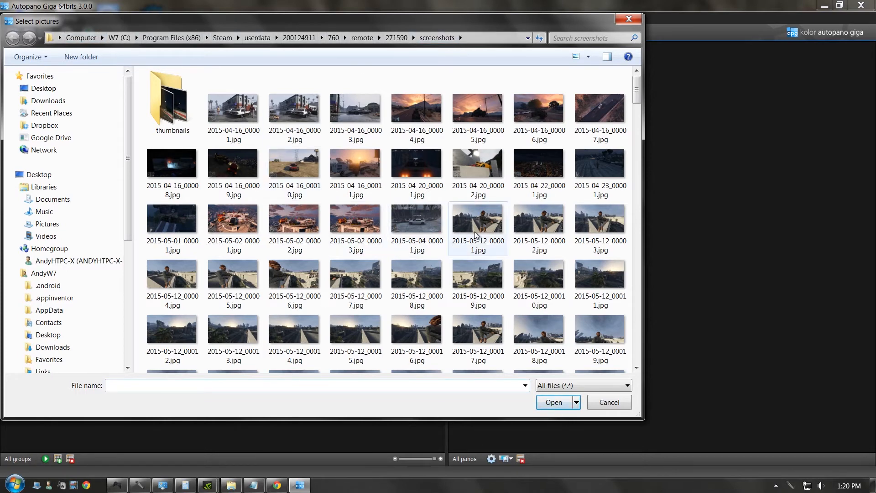
mouse_move(477, 234)
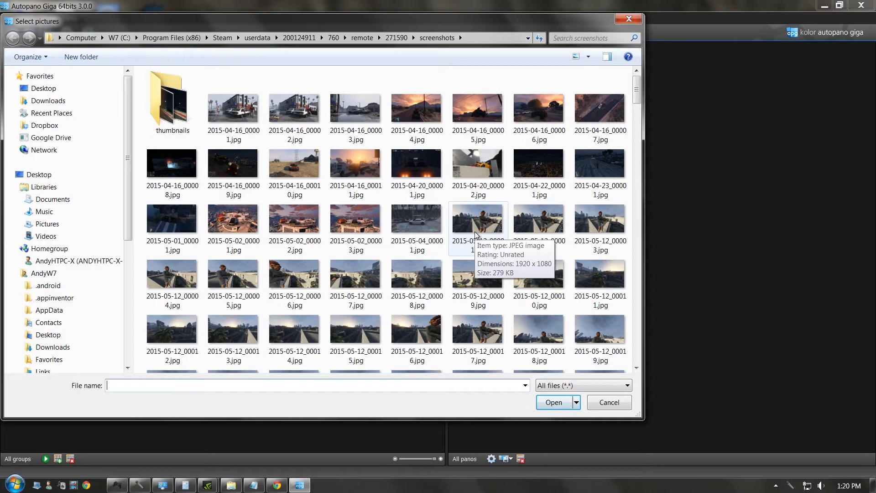
click(478, 219)
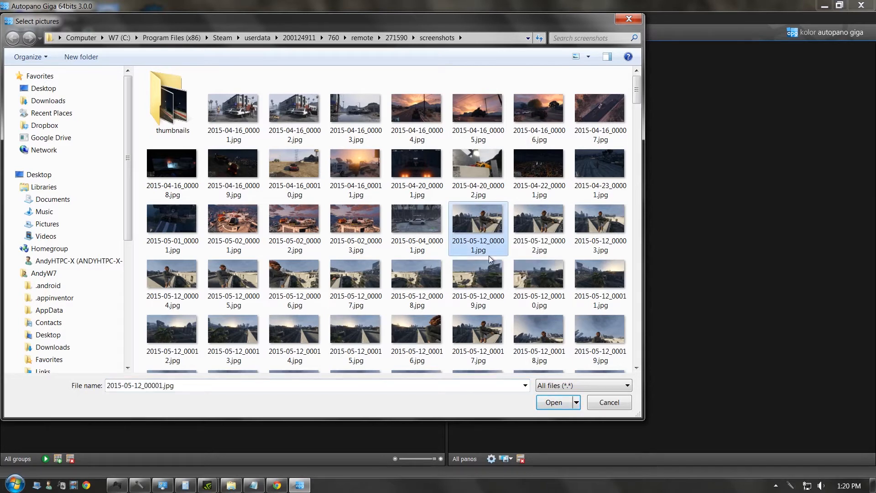
mouse_move(484, 252)
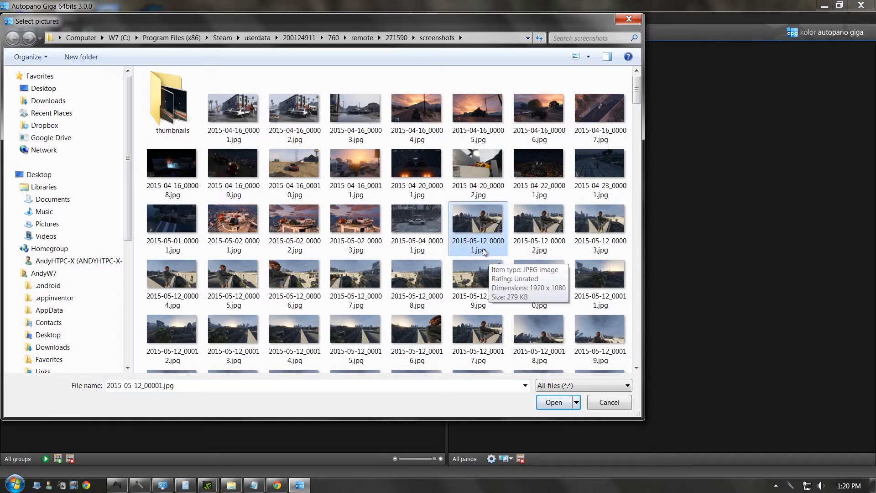
scroll(down, 3)
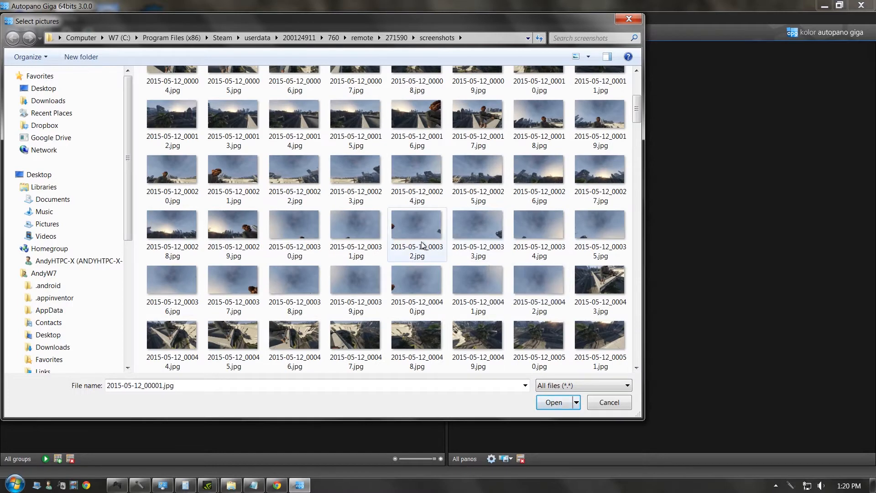
scroll(down, 3)
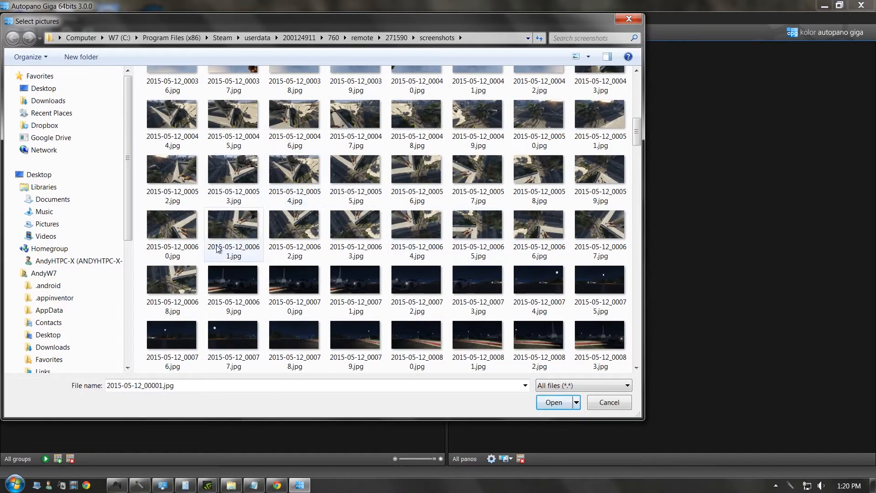
mouse_move(183, 275)
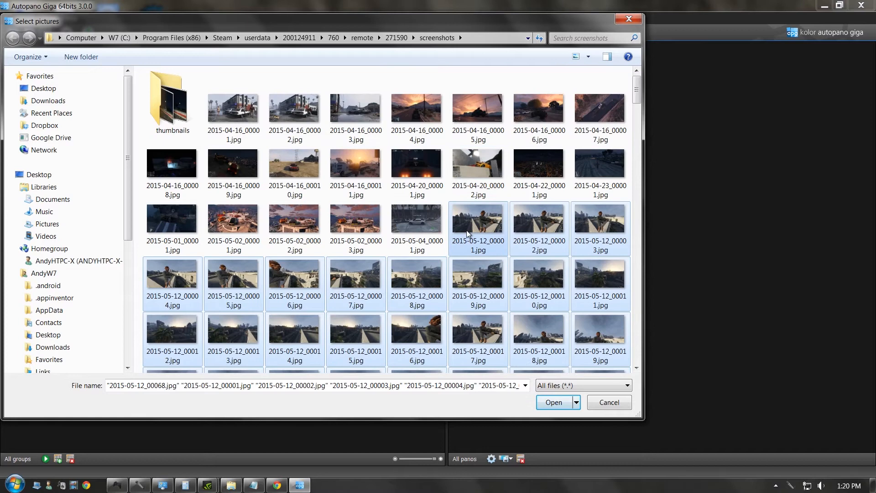
scroll(down, 3)
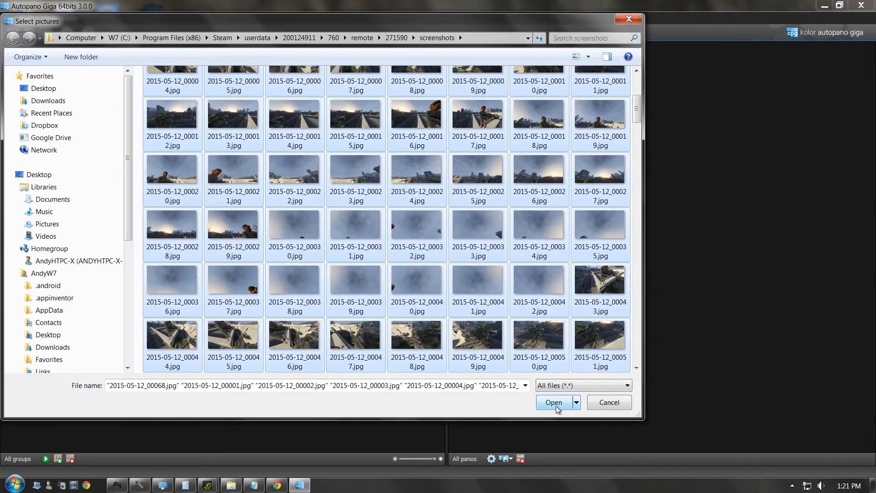
click(554, 402)
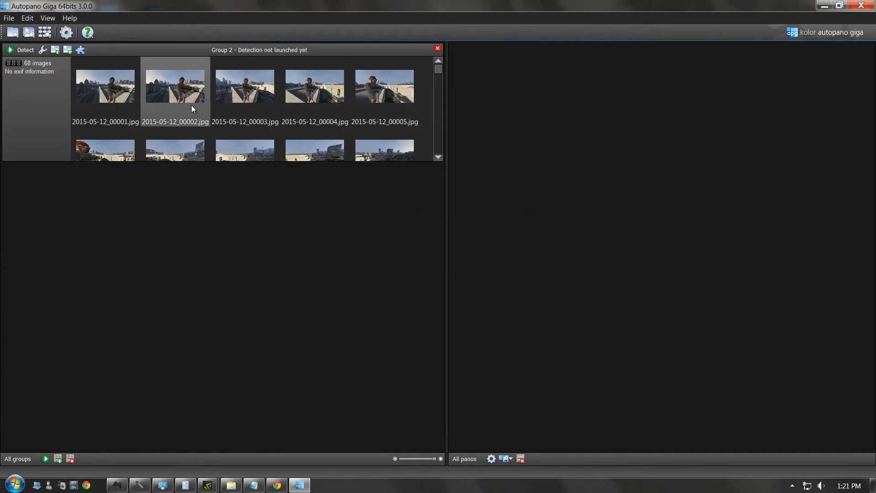
Step: Group the selected 68 thumbnails into one stack via the context menu
scroll(down, 3)
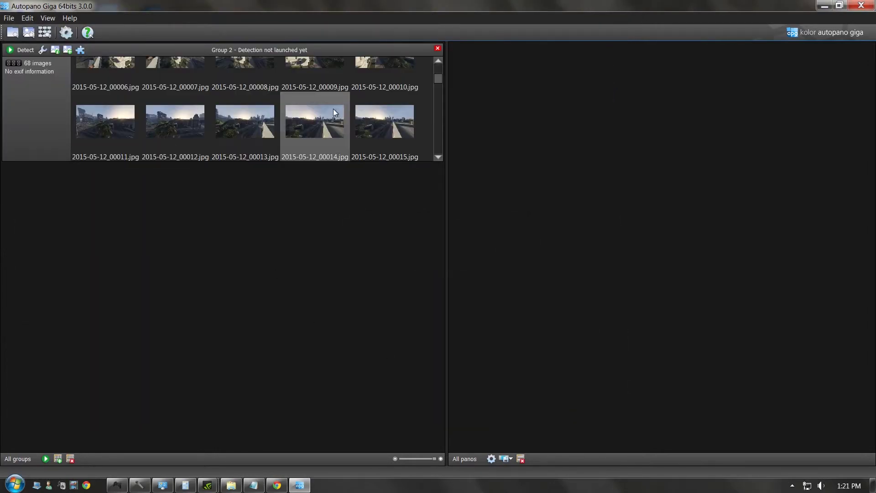
scroll(down, 3)
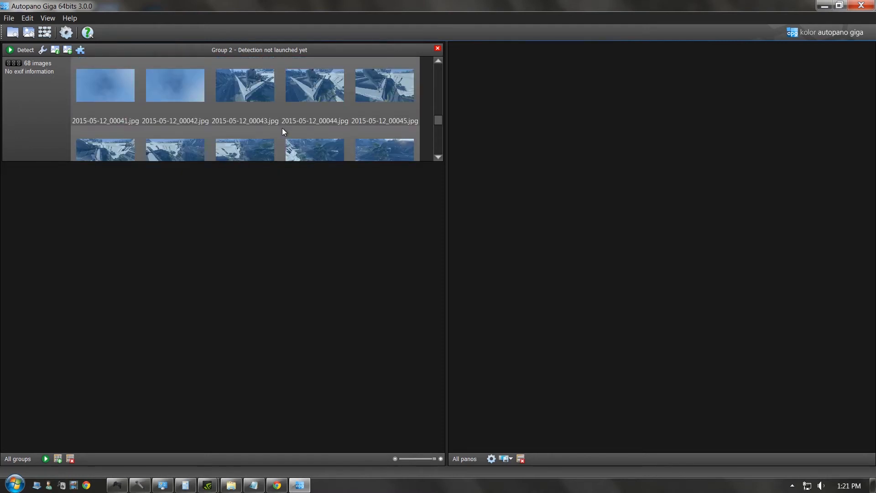
scroll(down, 3)
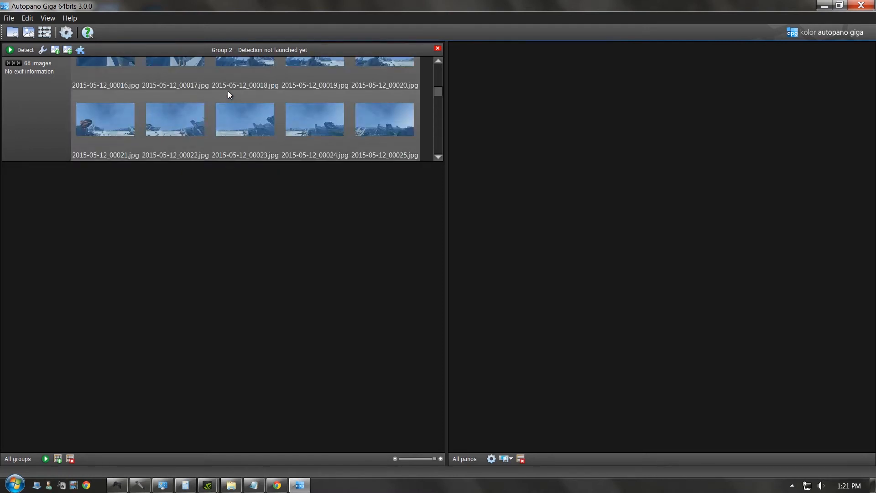
right_click(175, 86)
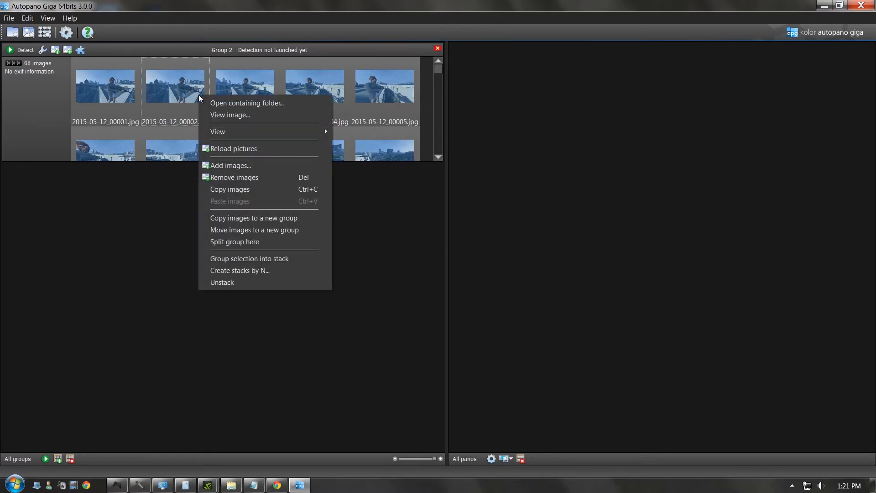
mouse_move(266, 261)
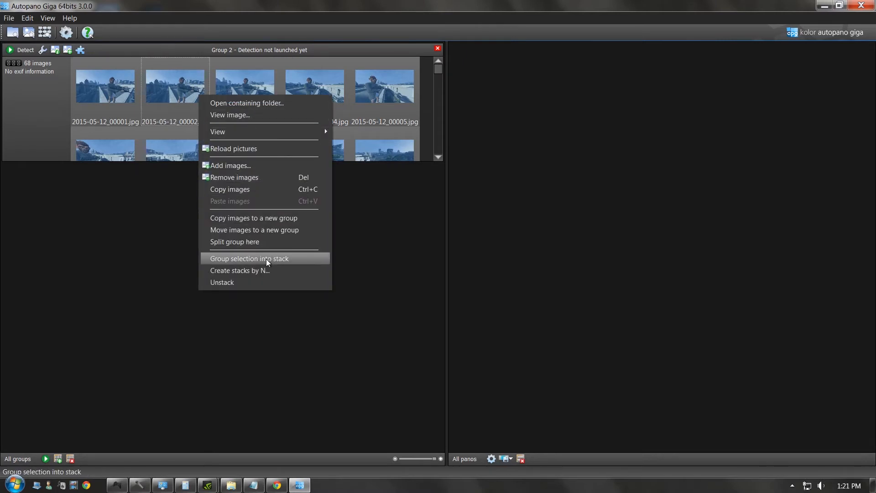
click(268, 259)
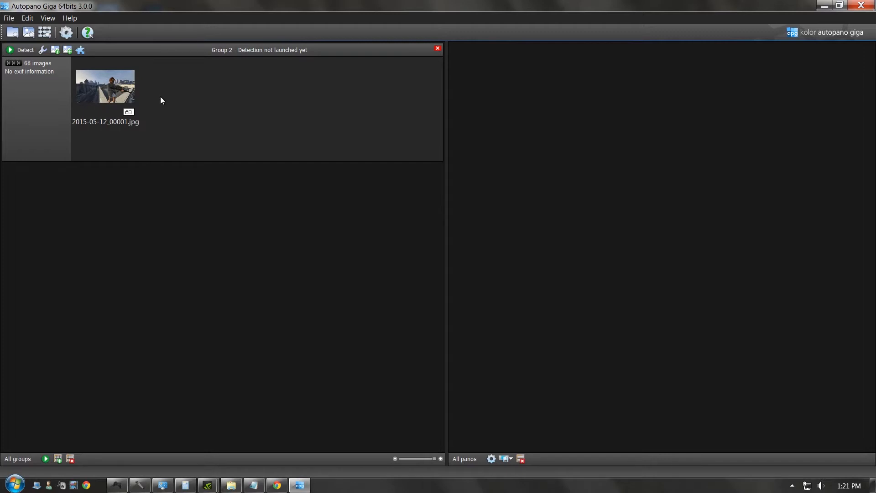
click(126, 101)
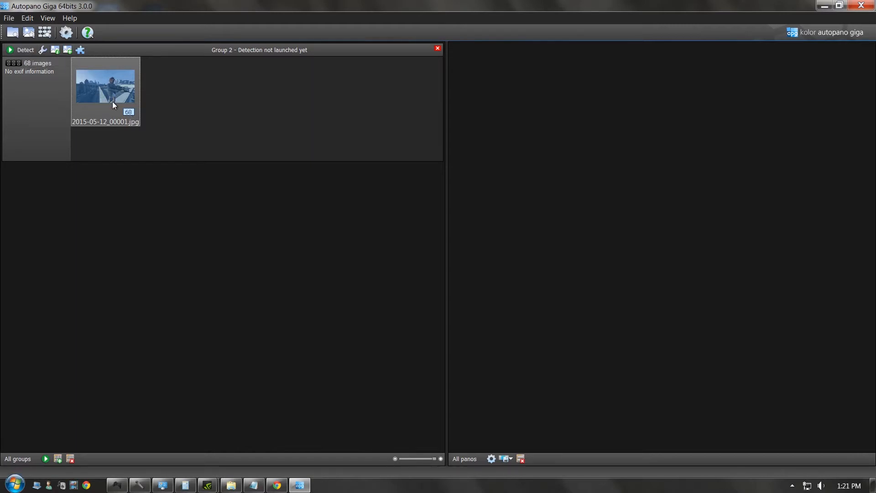
mouse_move(31, 32)
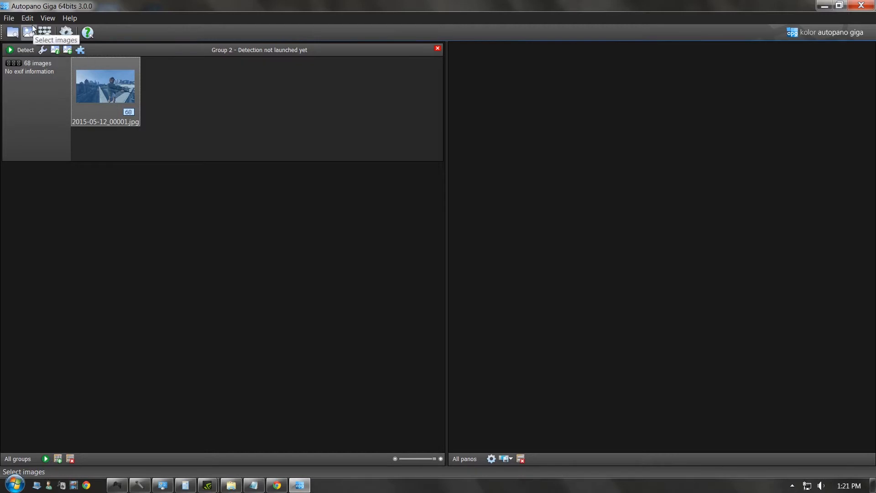
click(28, 18)
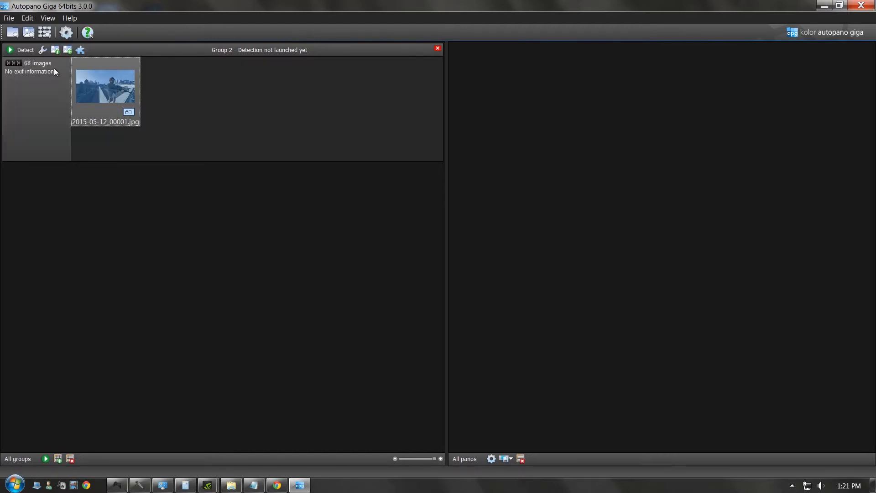
click(68, 32)
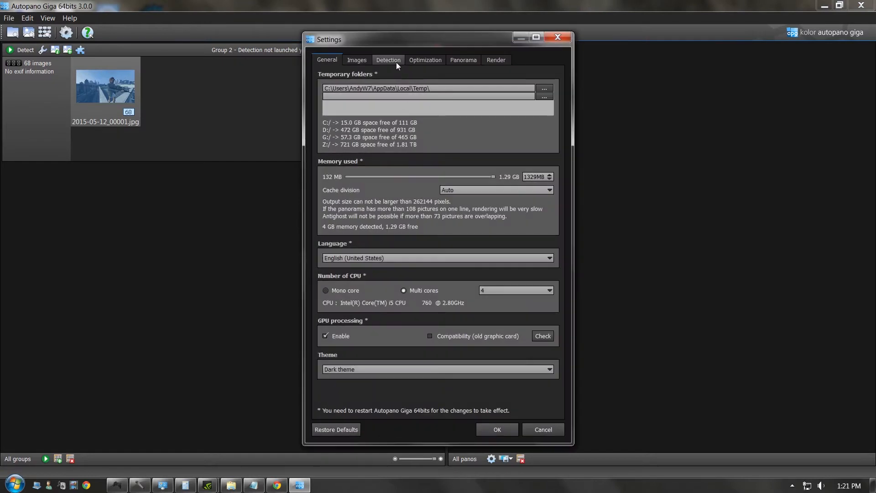
click(389, 60)
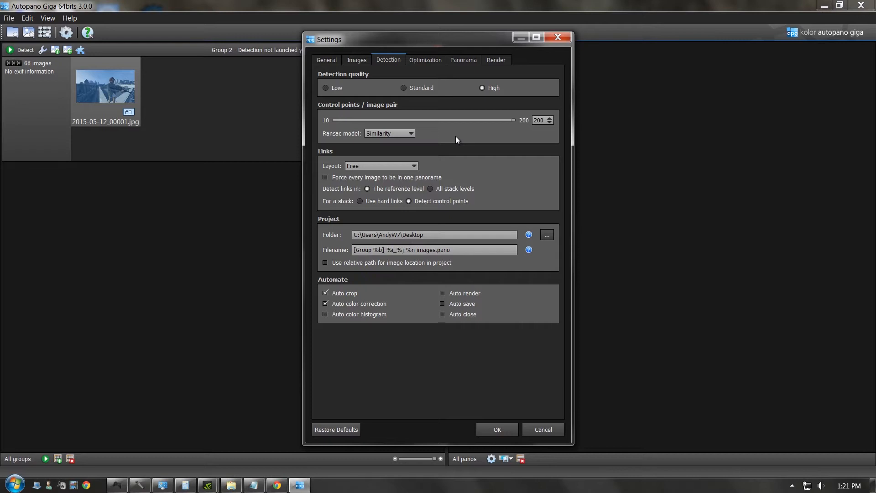
mouse_move(475, 342)
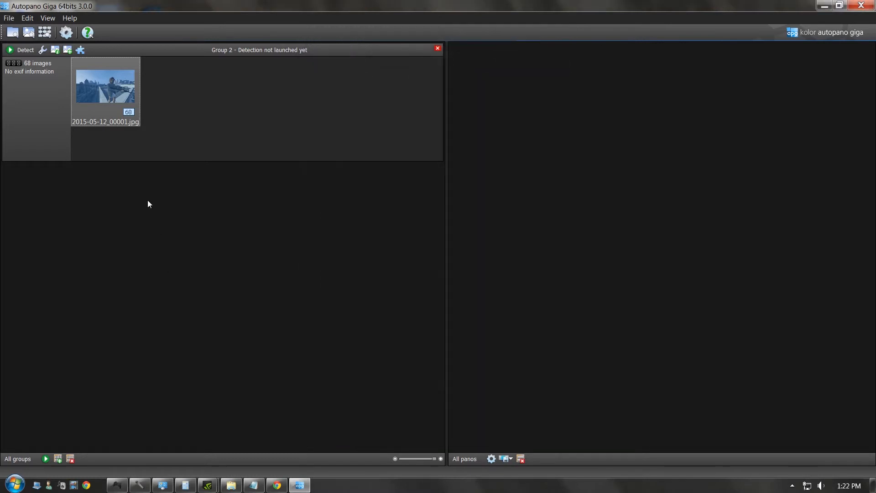
mouse_move(22, 51)
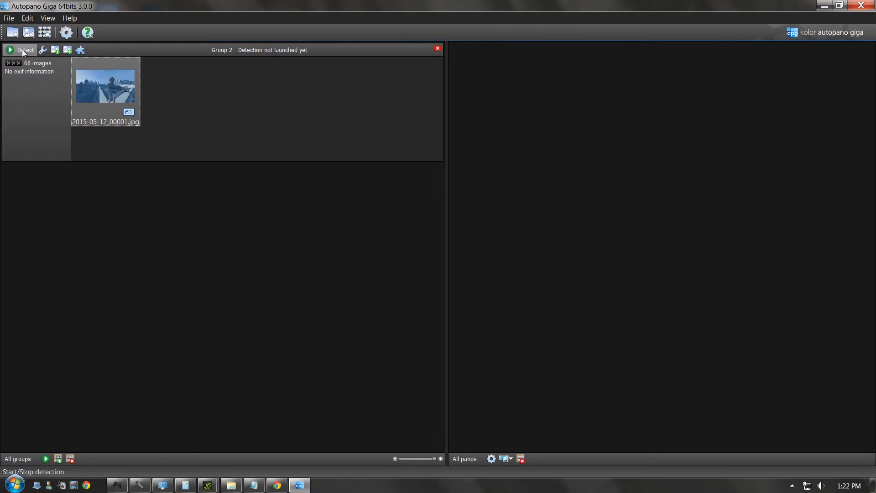
Step: Launch detection on the stacked group to find the panorama
click(11, 49)
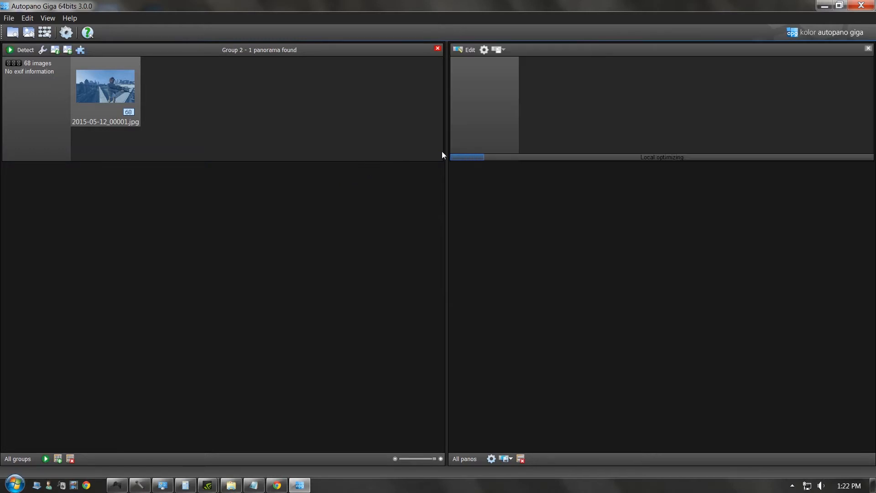
mouse_move(509, 141)
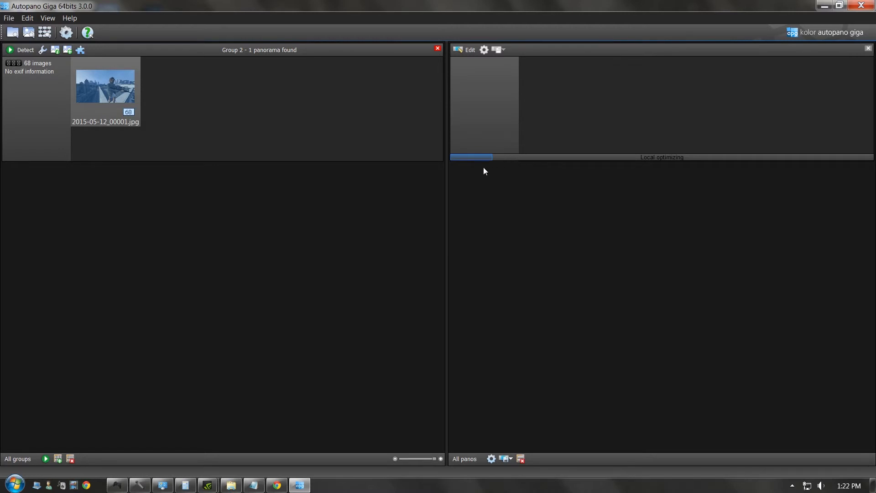
mouse_move(523, 240)
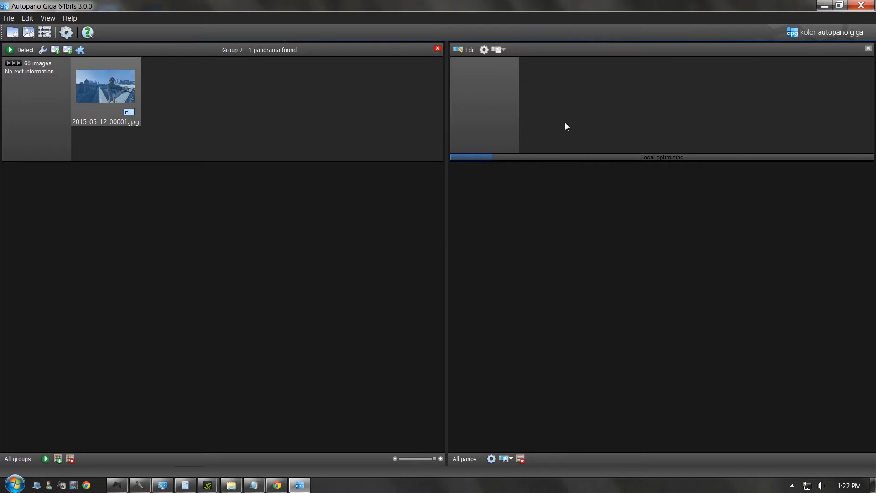
mouse_move(559, 132)
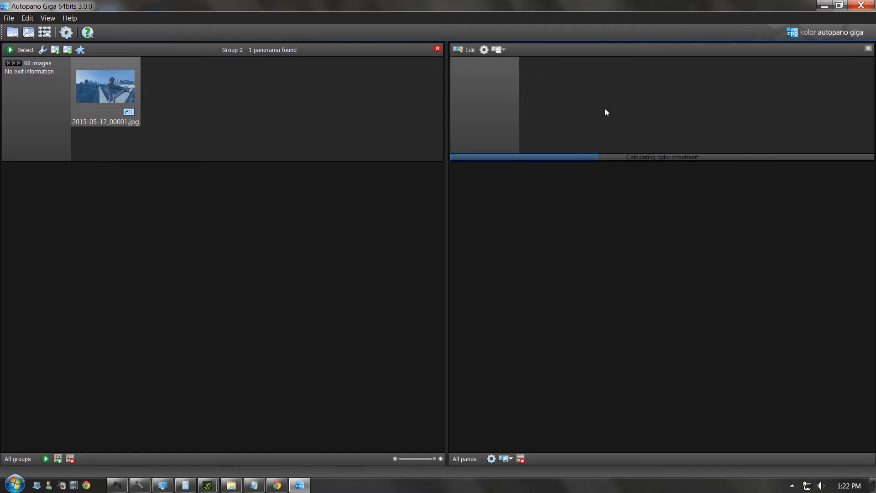
mouse_move(603, 111)
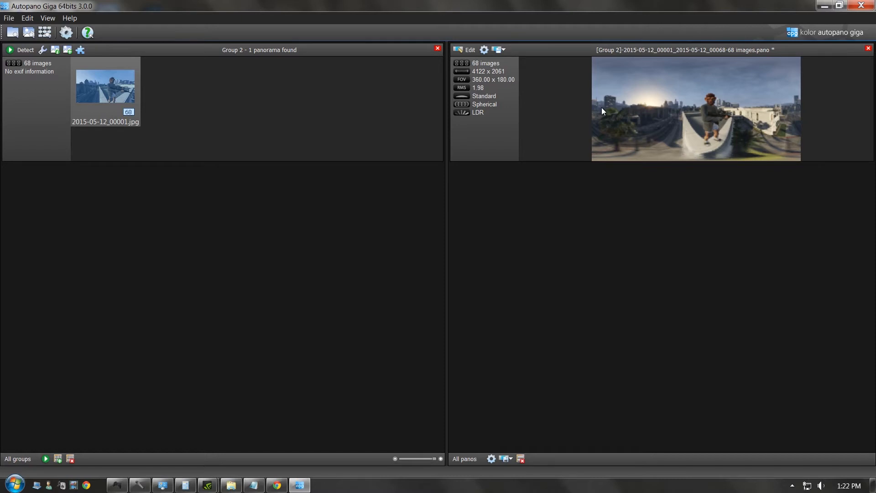
mouse_move(697, 113)
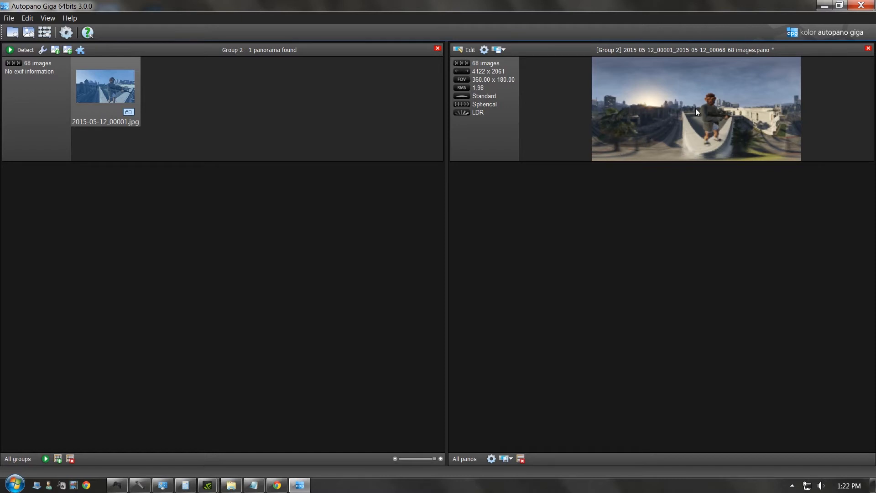
mouse_move(622, 113)
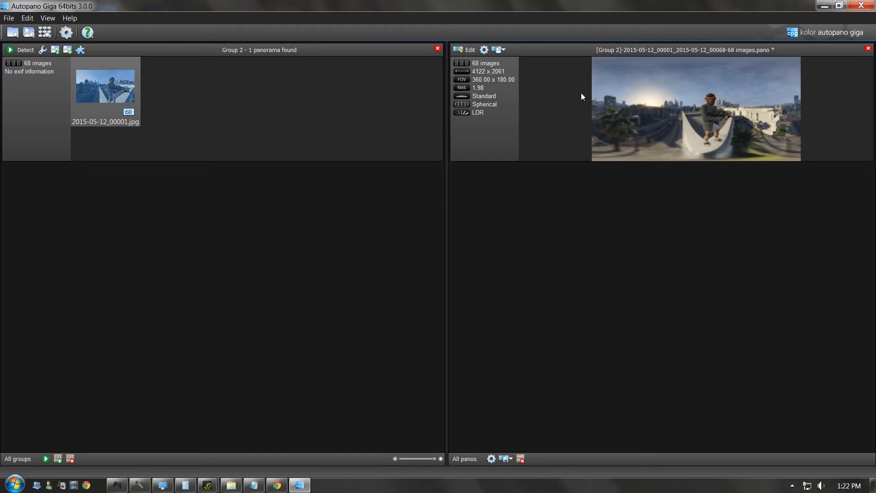
mouse_move(544, 85)
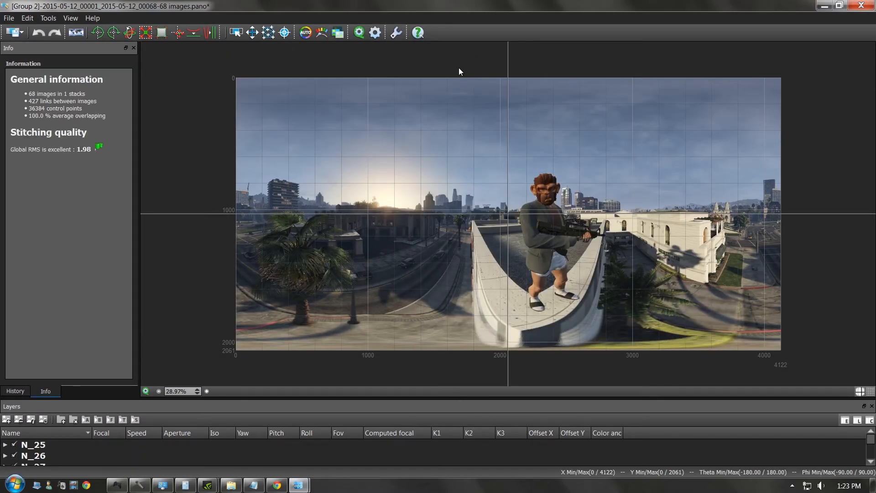
mouse_move(308, 136)
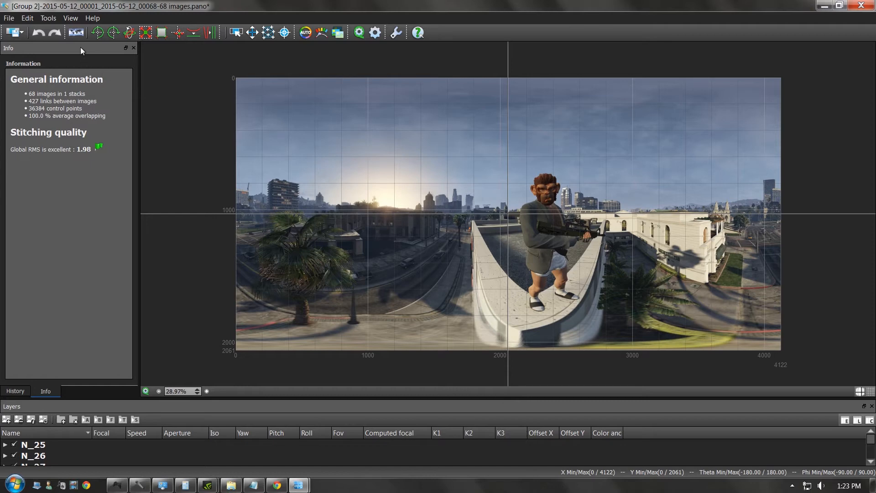
mouse_move(75, 32)
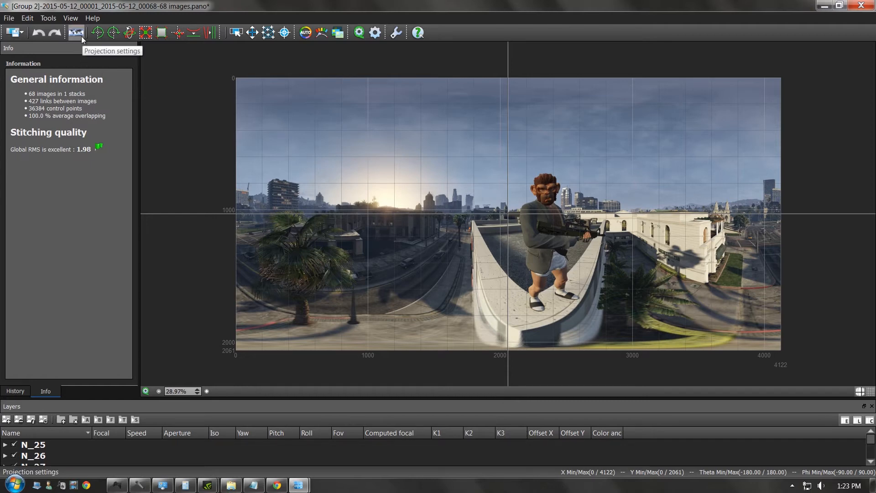
Step: Bring up the Projection settings in the panorama editor
click(76, 31)
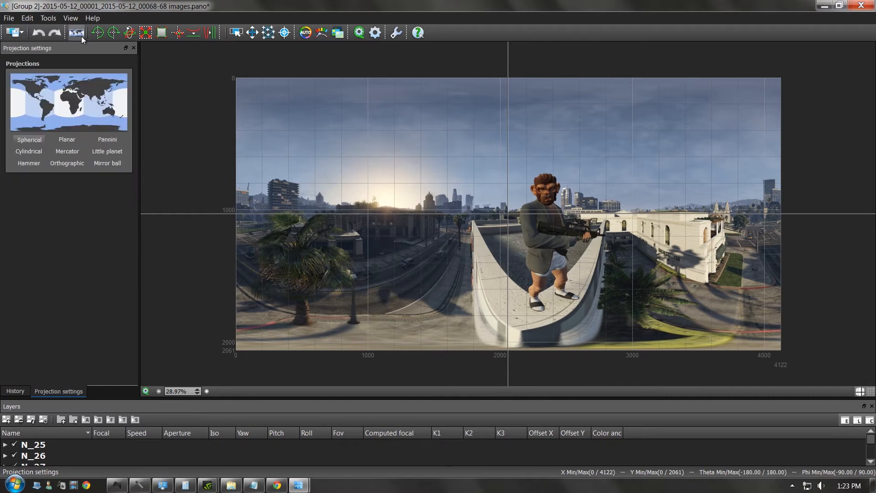
Step: Apply the Little planet projection to the stitched panorama
click(108, 152)
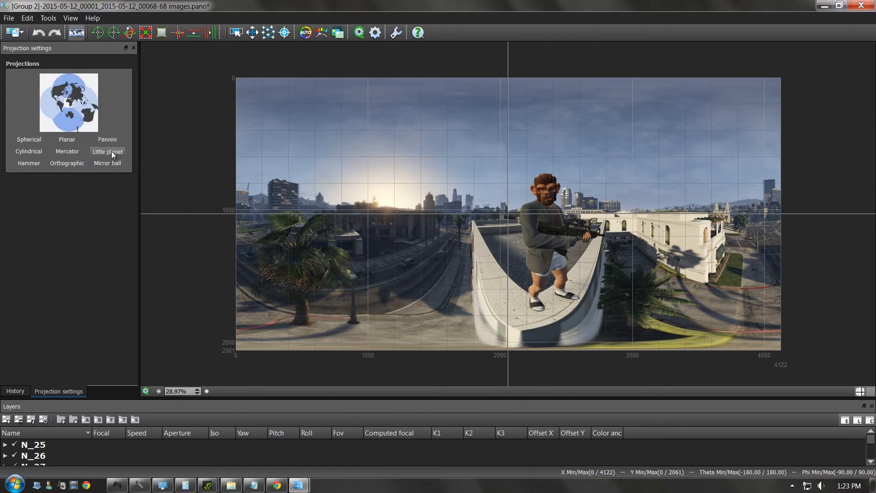
click(108, 152)
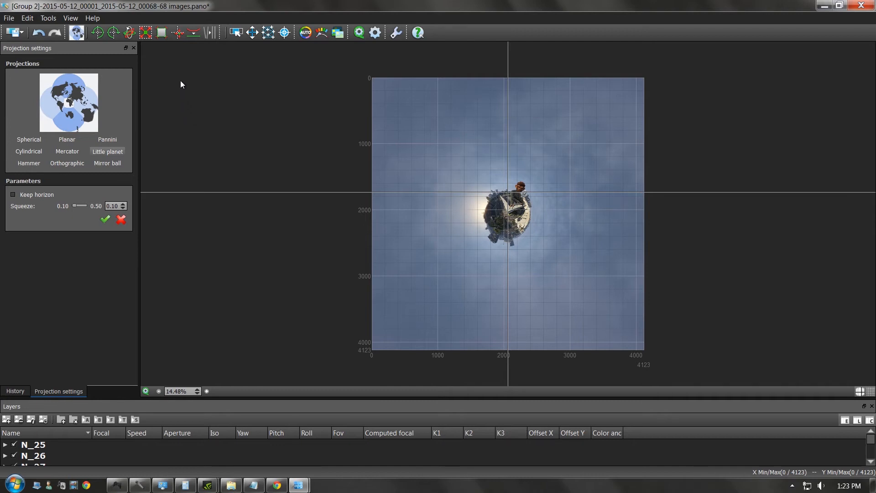
mouse_move(177, 46)
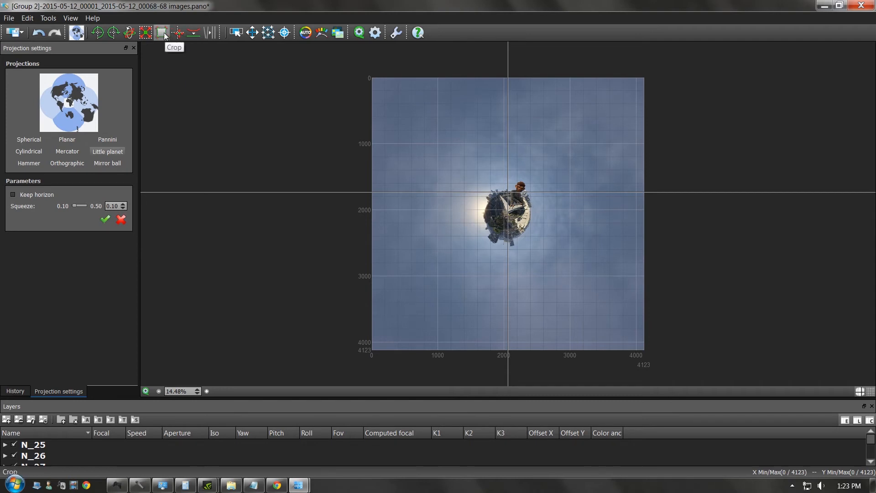
Step: Drag the crop rectangle's corners and edges inward to tightly frame the little planet
click(160, 32)
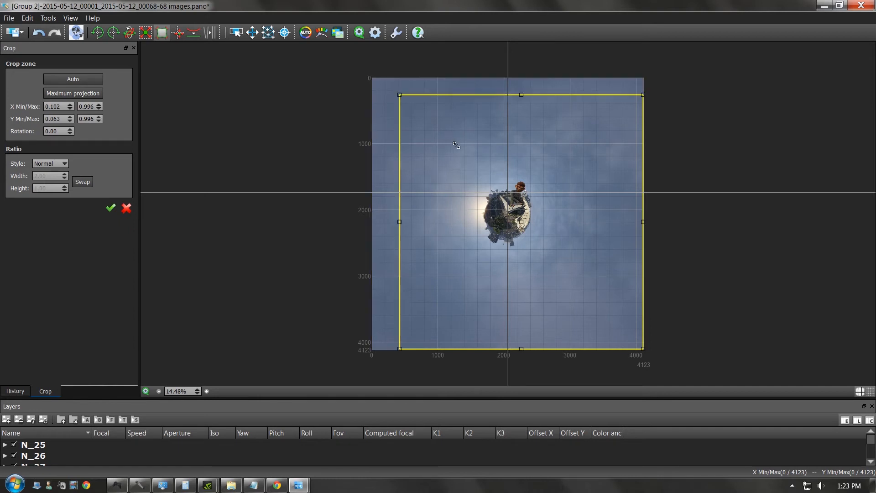
drag(400, 94, 464, 153)
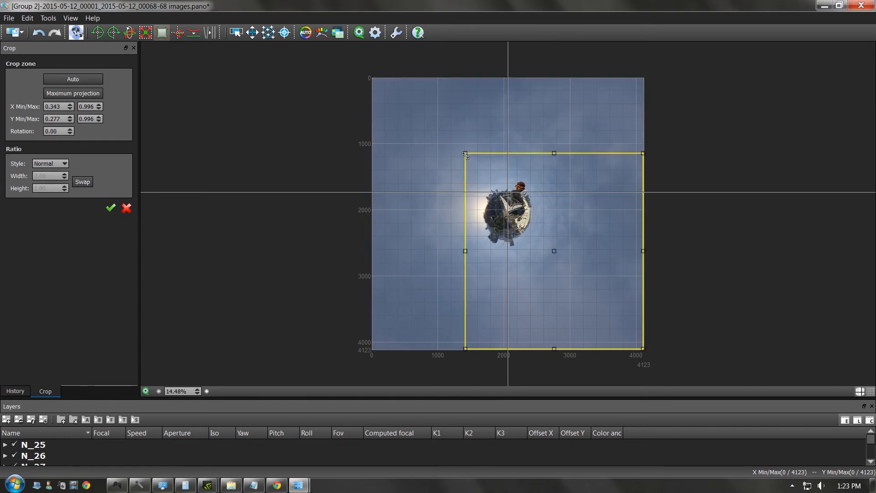
drag(465, 154, 465, 160)
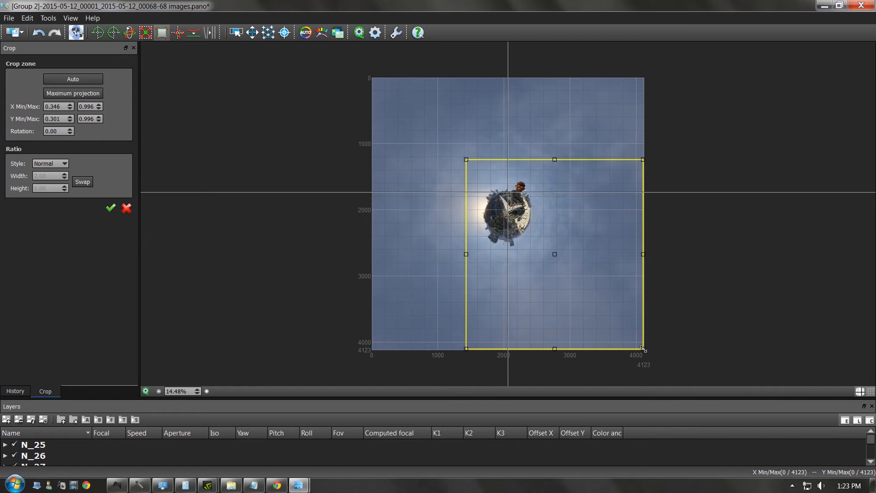
drag(643, 347, 553, 273)
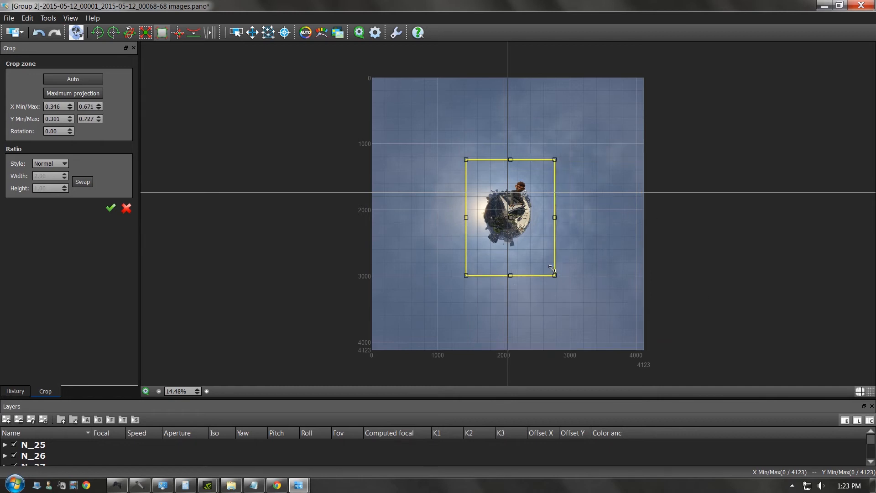
drag(553, 273, 553, 264)
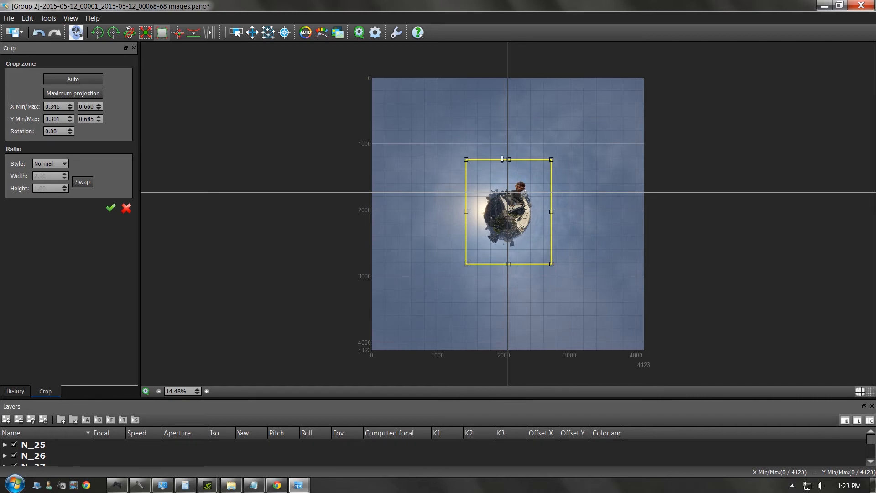
drag(502, 159, 509, 166)
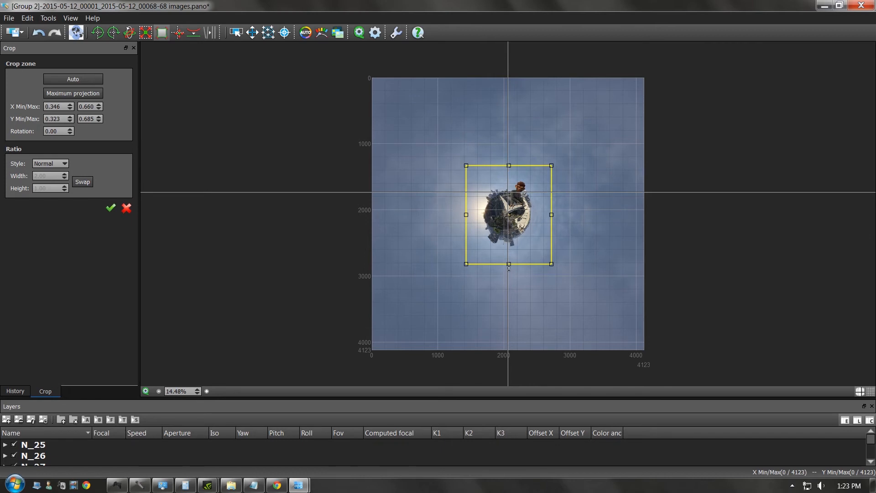
drag(508, 265, 507, 262)
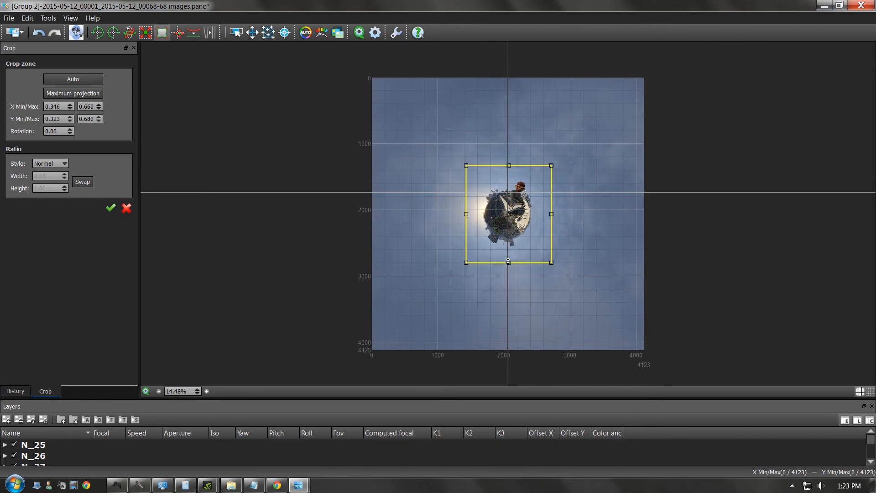
drag(508, 262, 508, 258)
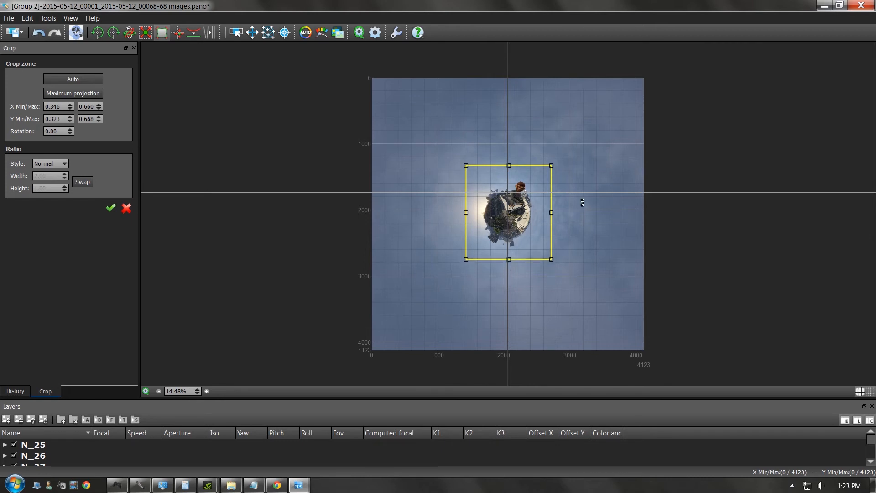
drag(562, 211, 551, 211)
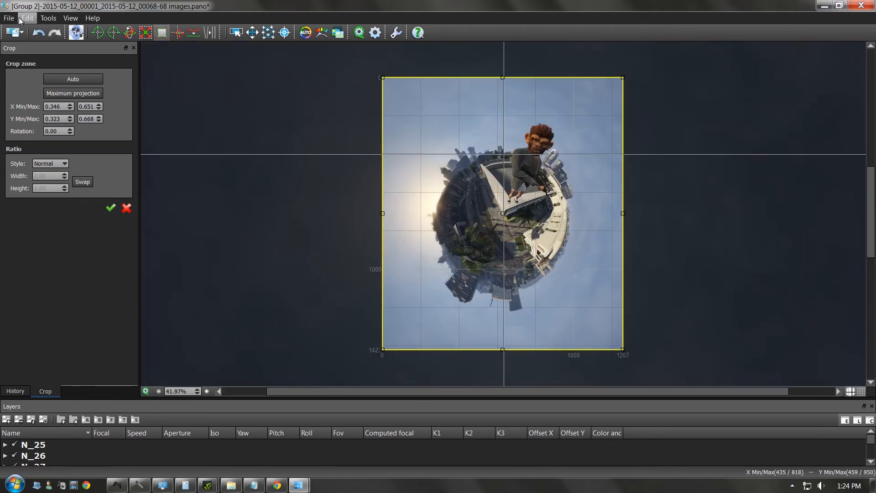
Step: Open Tools > Render, keep output size at 100% (1257×1423) and Anti-ghost blending
click(28, 18)
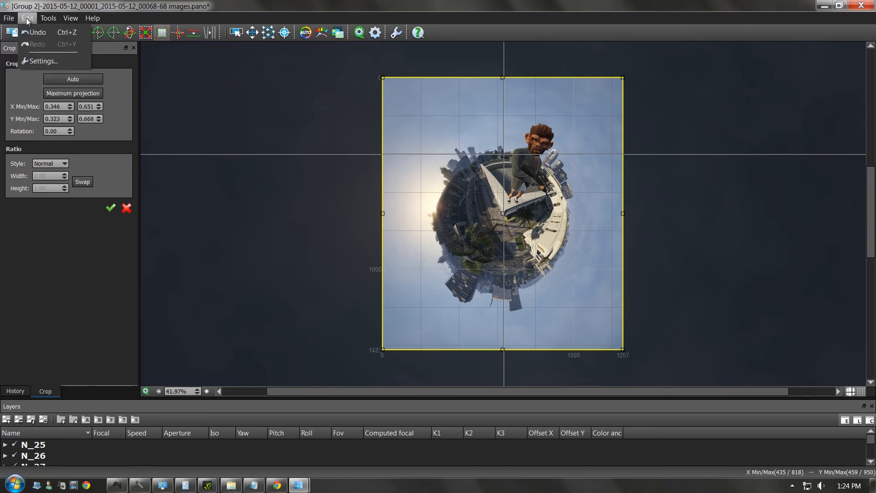
click(48, 18)
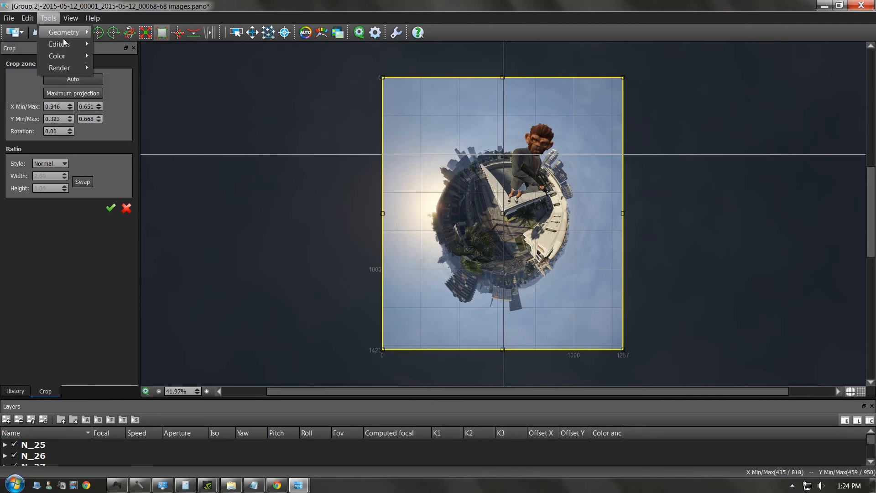
mouse_move(59, 68)
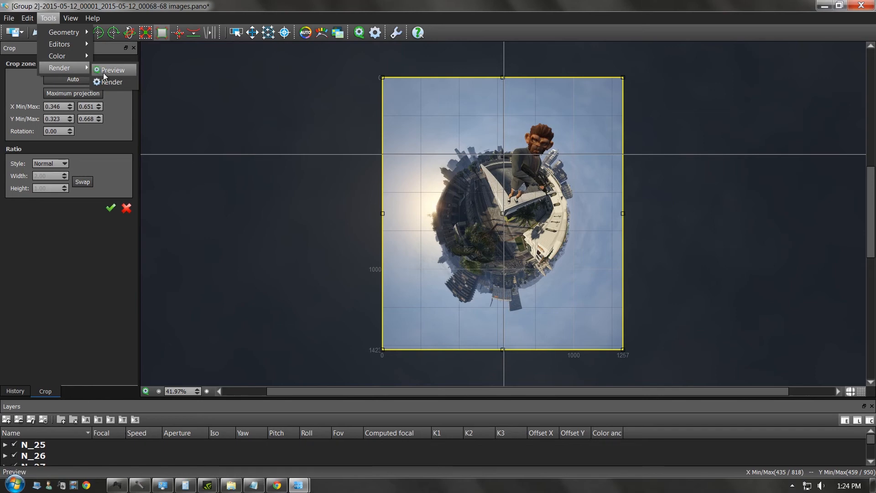
click(111, 82)
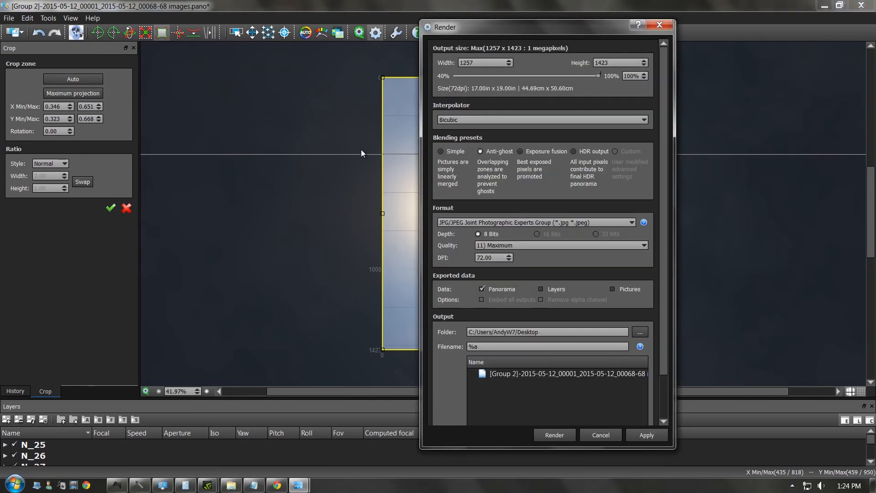
mouse_move(519, 64)
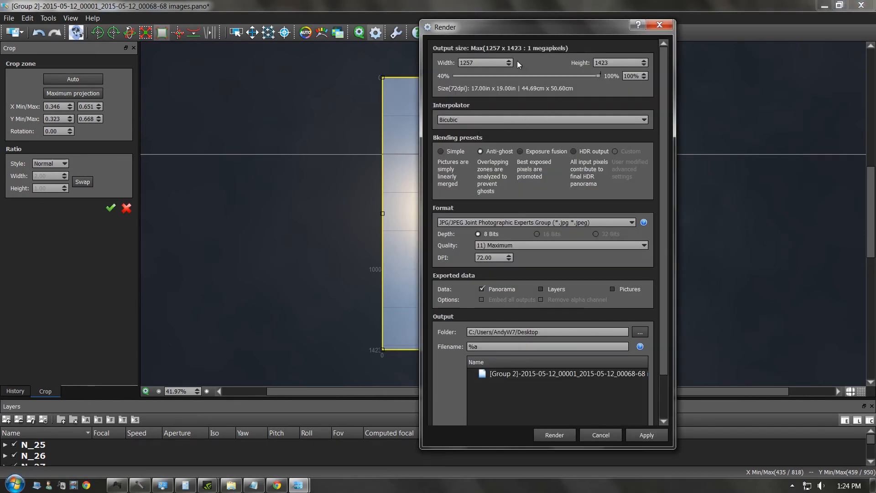
drag(600, 76, 550, 76)
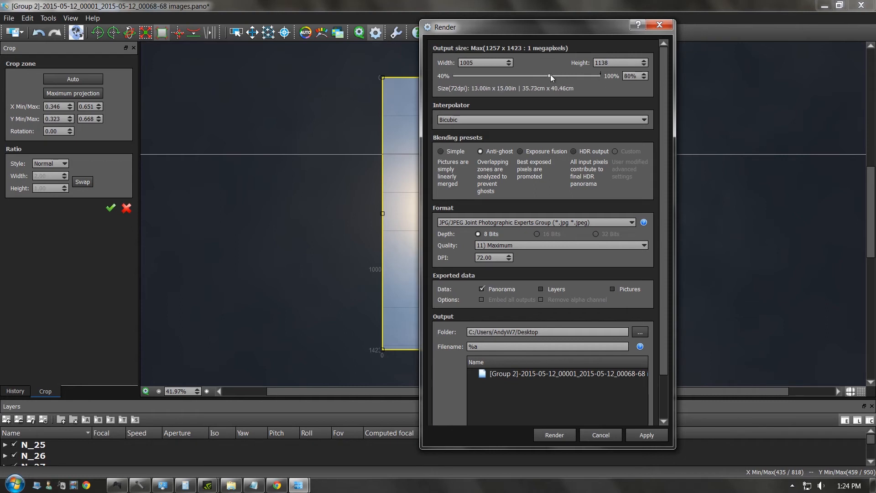
drag(550, 76, 601, 75)
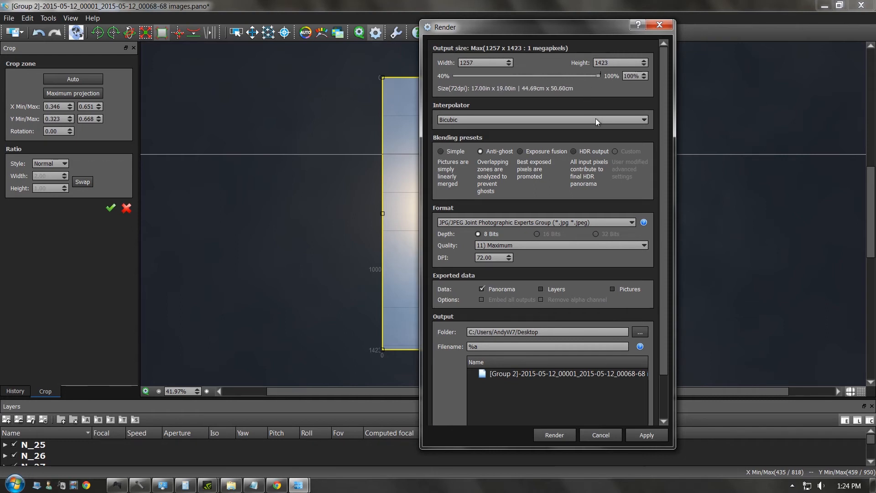
mouse_move(547, 168)
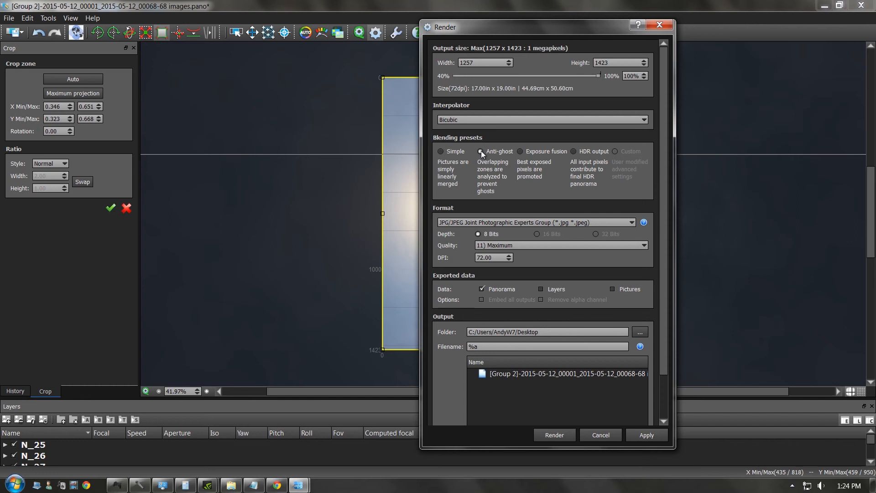
click(478, 152)
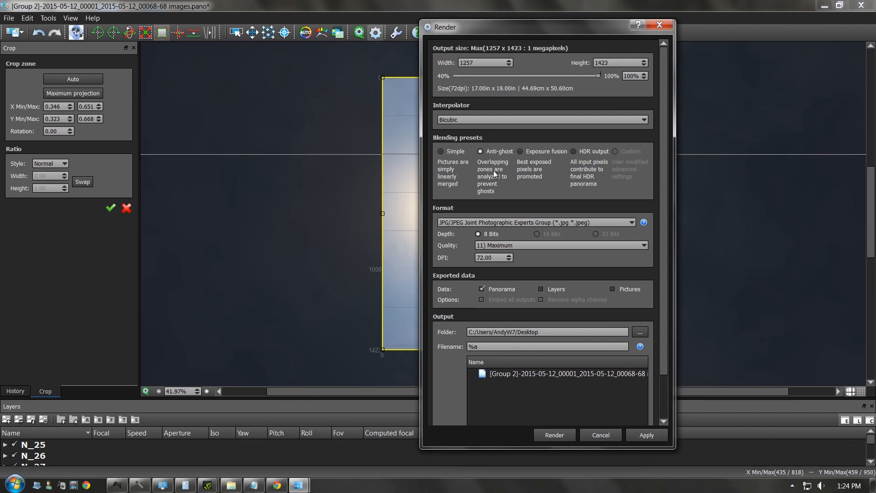
mouse_move(504, 187)
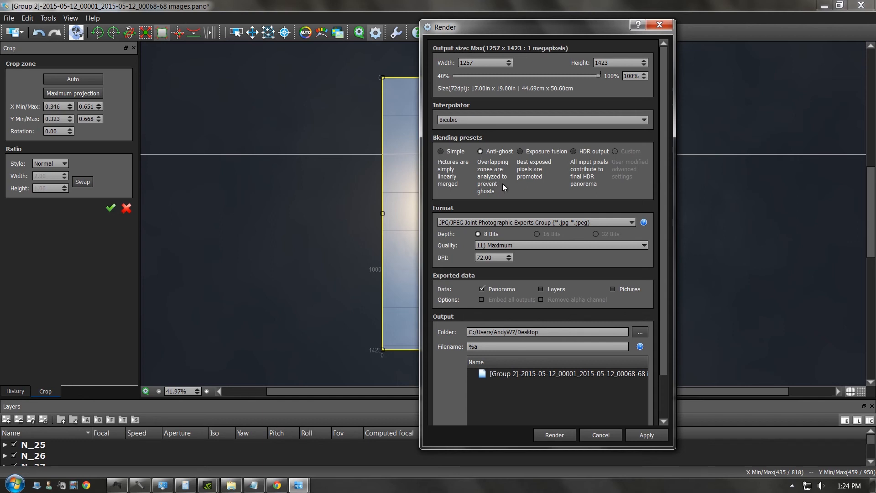
mouse_move(500, 183)
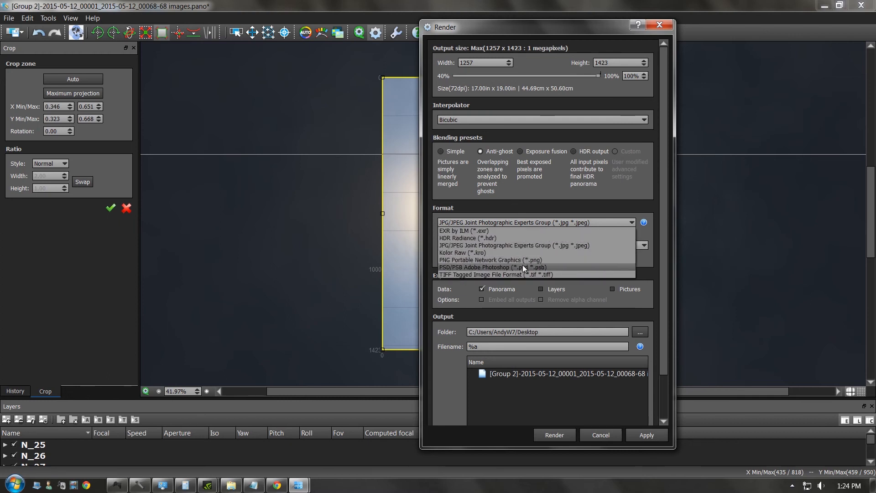
Step: Set format PNG with low compression, filename namepicture2, and start the render to the Desktop
click(503, 259)
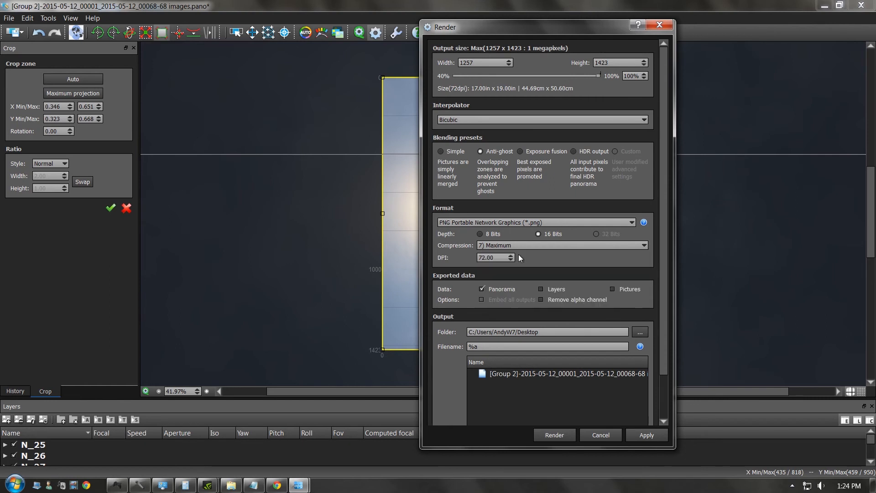
click(562, 244)
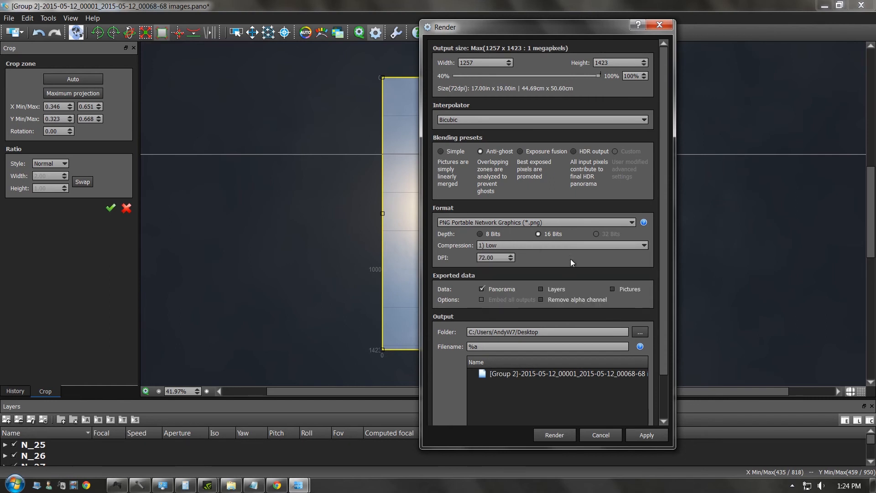
text(namep)
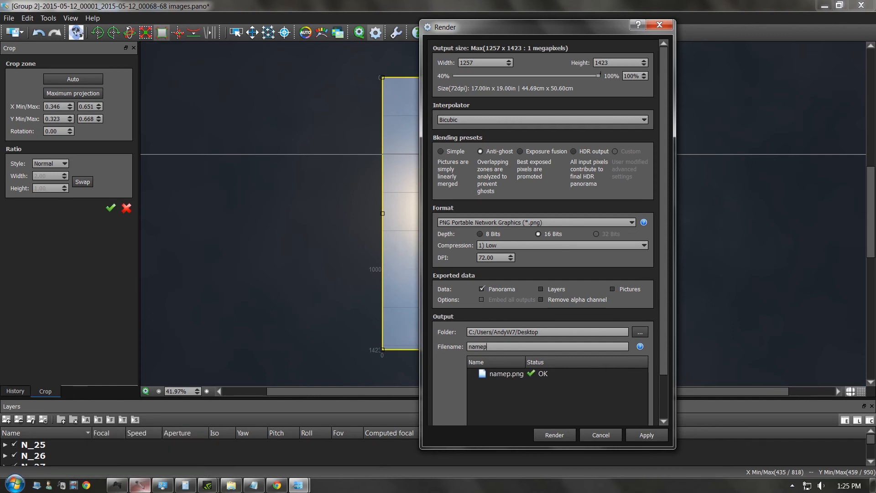
text(icture2)
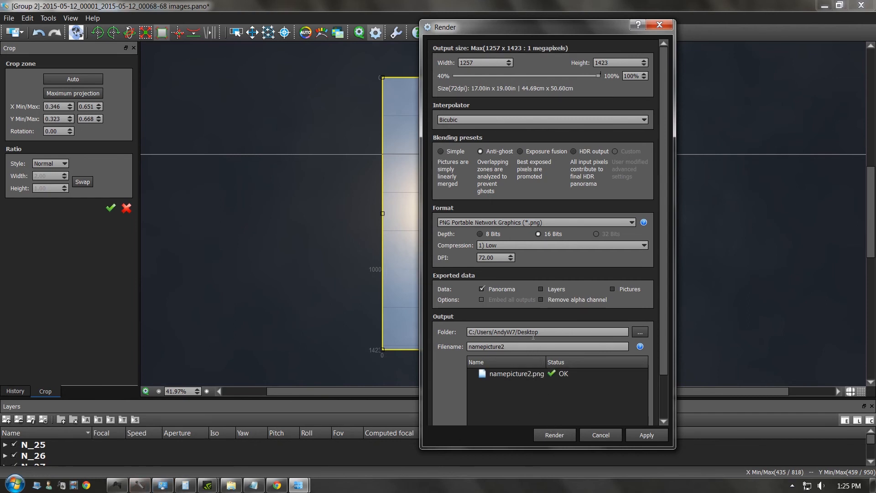
click(555, 434)
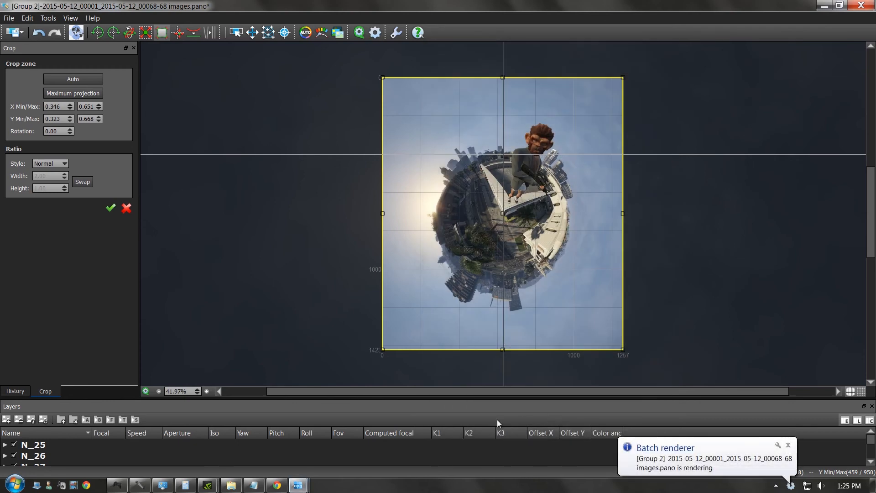
mouse_move(299, 485)
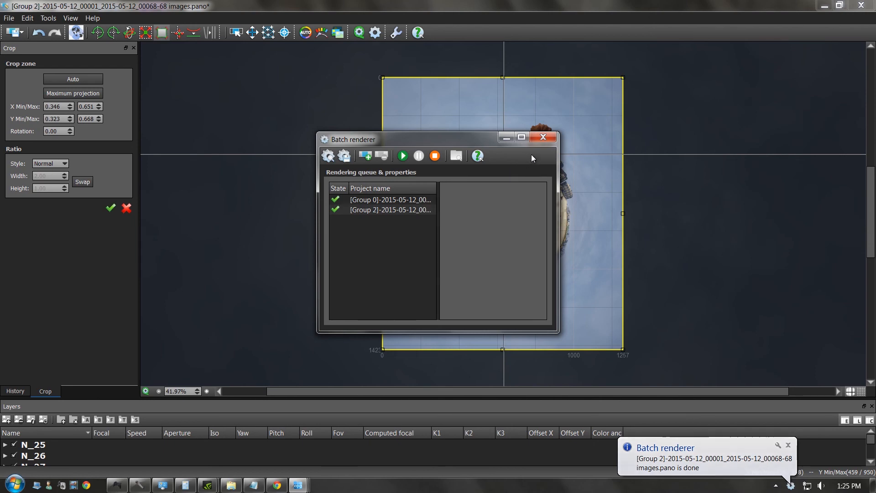
Step: Close the Batch renderer window after the project finishes
click(543, 137)
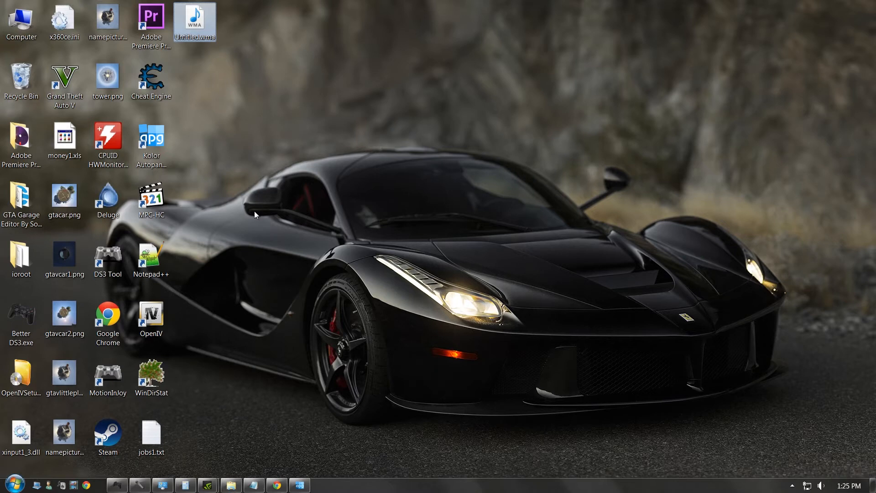
Step: Open namepicture2.png from the desktop in Windows Photo Viewer
click(108, 19)
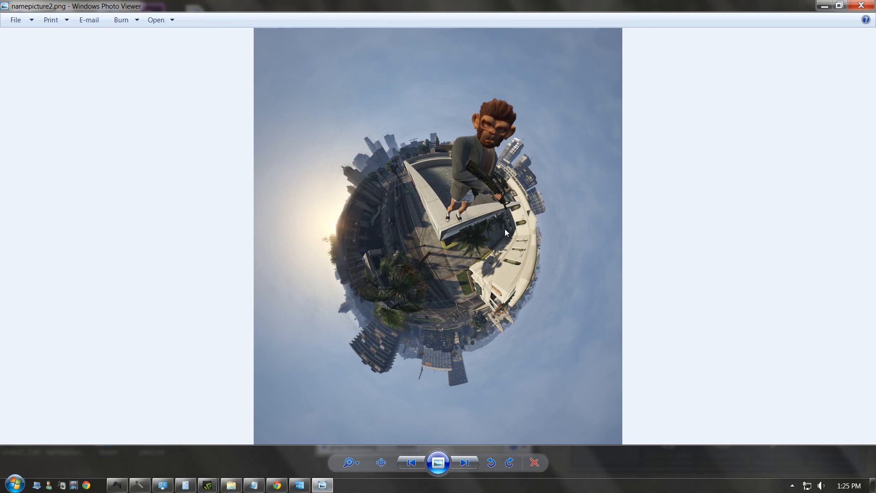
mouse_move(345, 306)
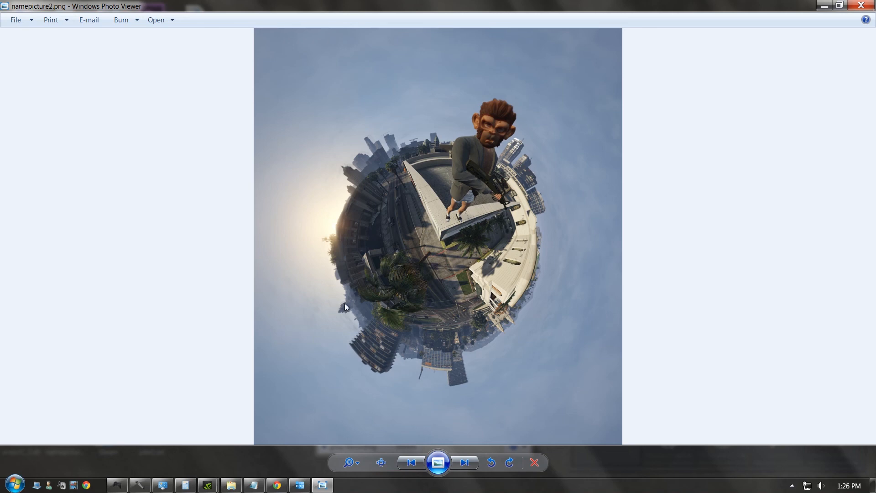